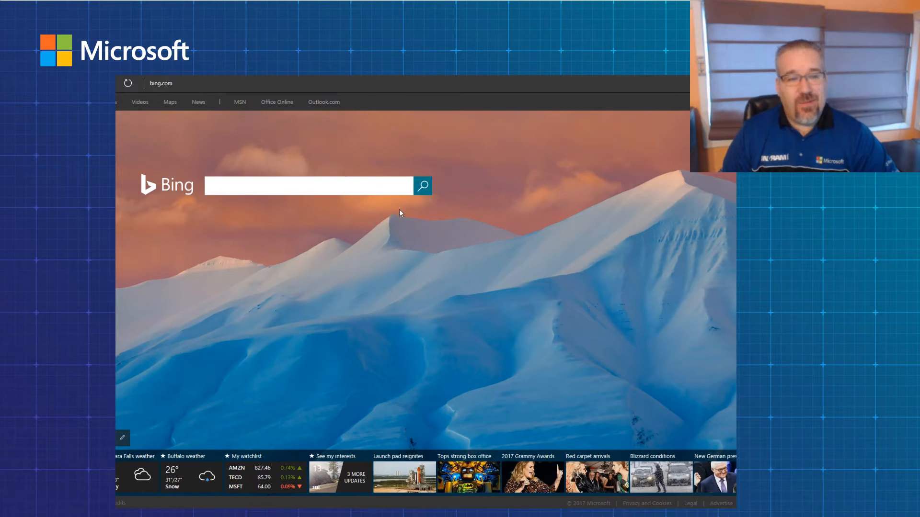
- Run a Bing search for 'azure calculator' using the suggestion after typing 'azure'
{"action": "left_click", "coordinate": [307, 185]}
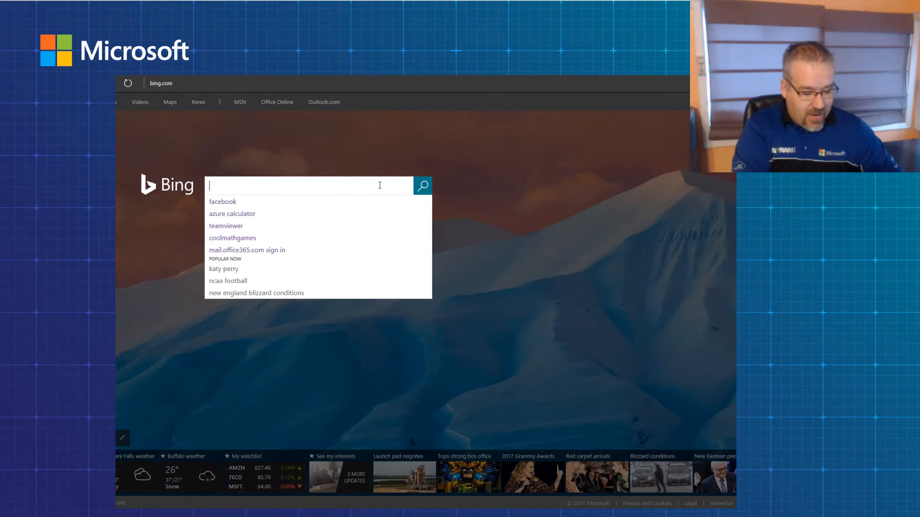
{"action": "type", "text": "azure"}
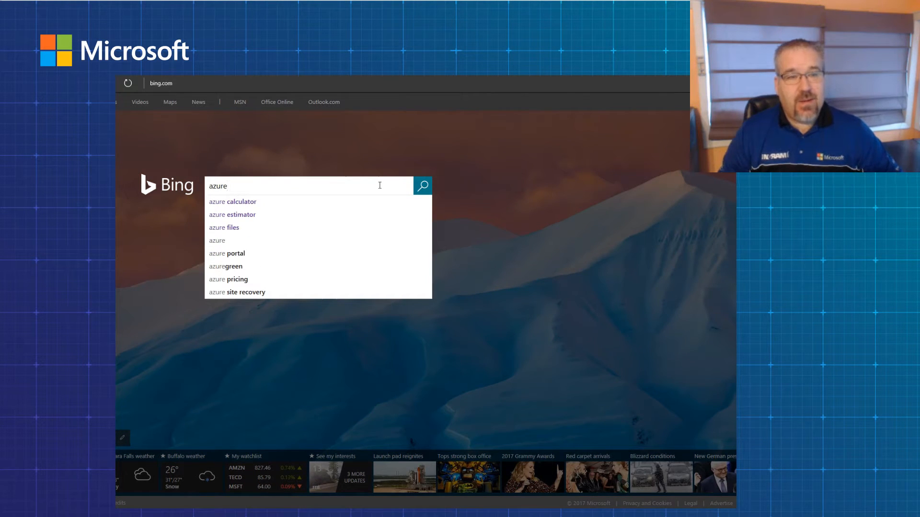
{"action": "left_click", "coordinate": [232, 201]}
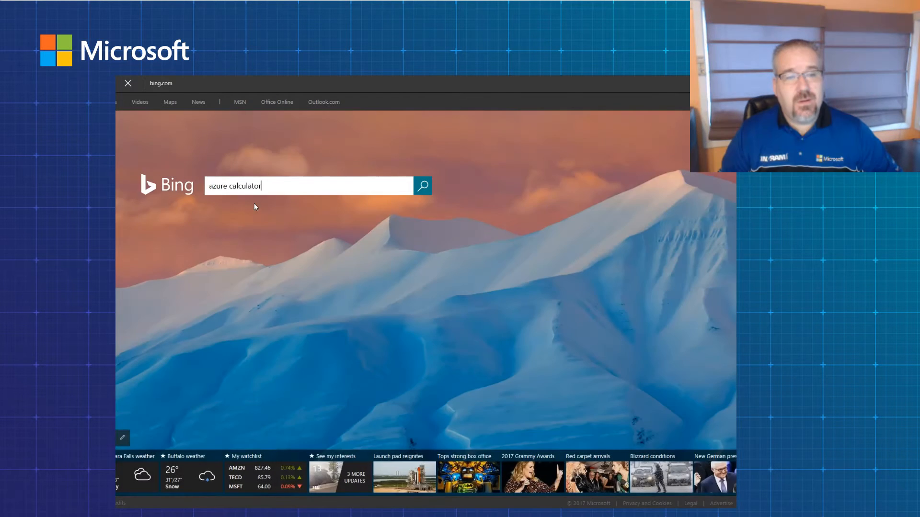
{"action": "left_click", "coordinate": [423, 186]}
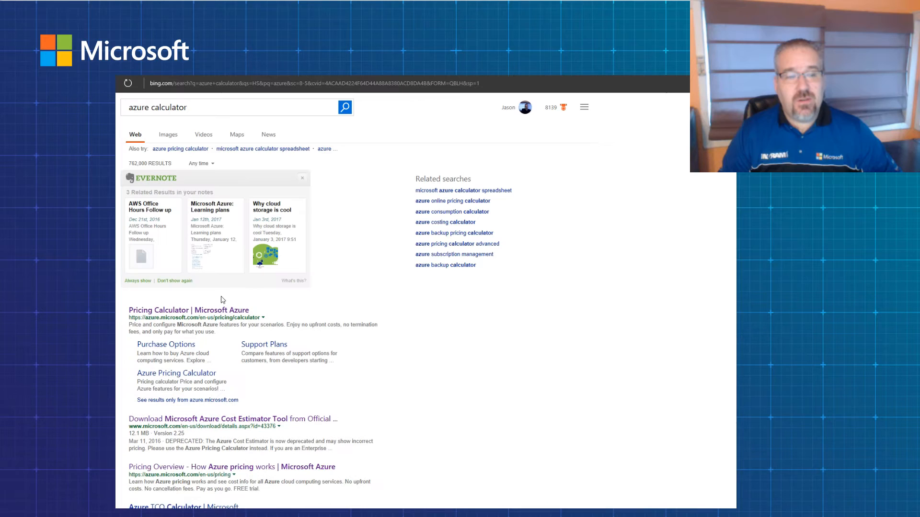
- Open the 'Pricing Calculator | Microsoft Azure' result showing the $104.16/month VM estimate
{"action": "left_click", "coordinate": [187, 309]}
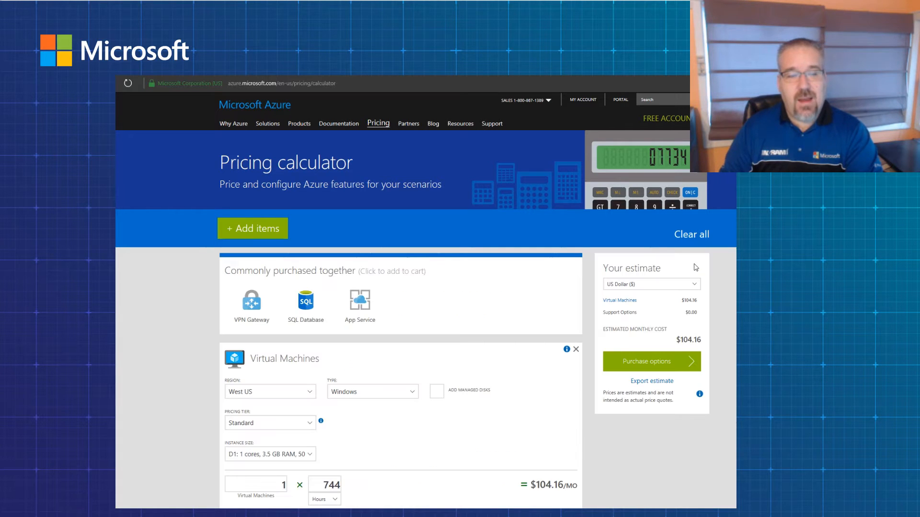
- Rename the Virtual Machines estimate item to 'Application server'
{"action": "scroll", "scroll_direction": "down", "scroll_amount": 3}
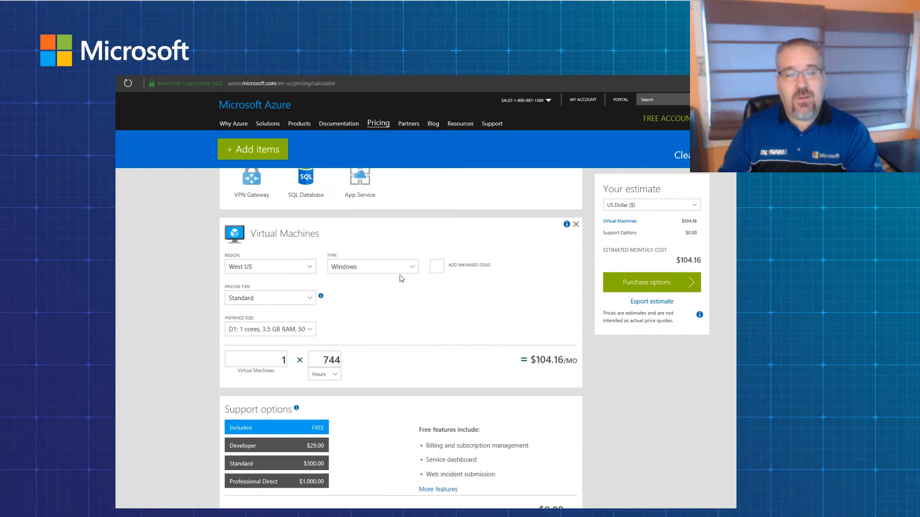
{"action": "mouse_move", "coordinate": [341, 244]}
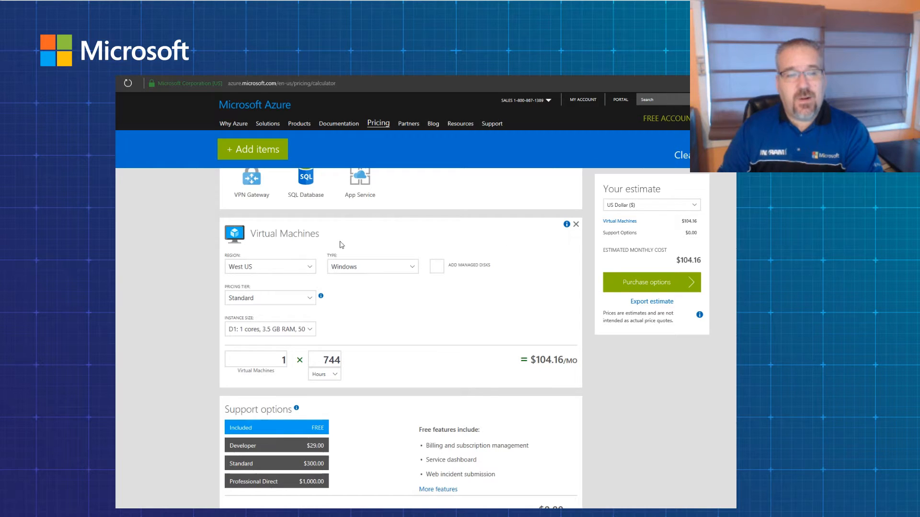
{"action": "left_click", "coordinate": [284, 233]}
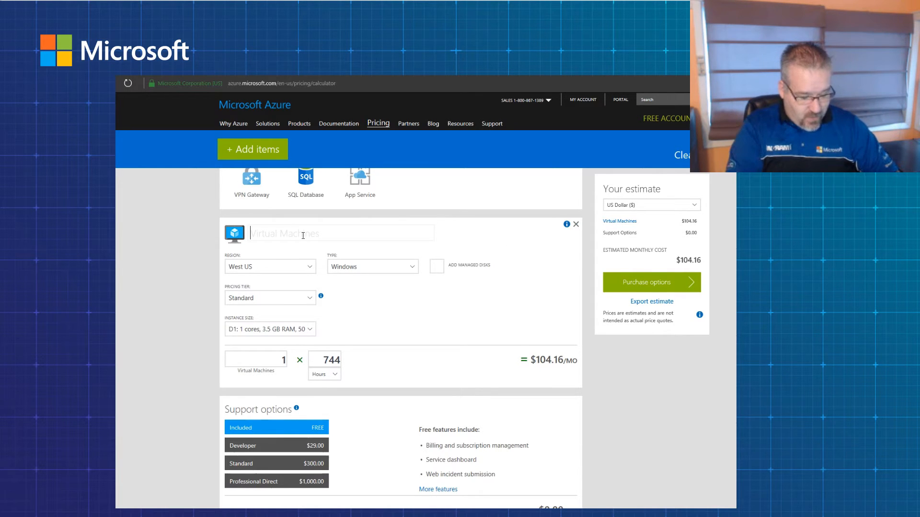
{"action": "type", "text": "Appl"}
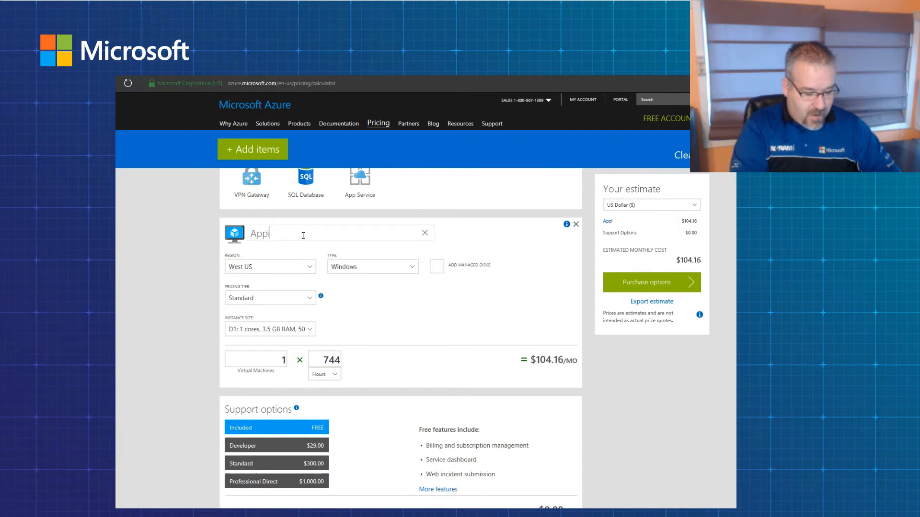
{"action": "type", "text": "ication"}
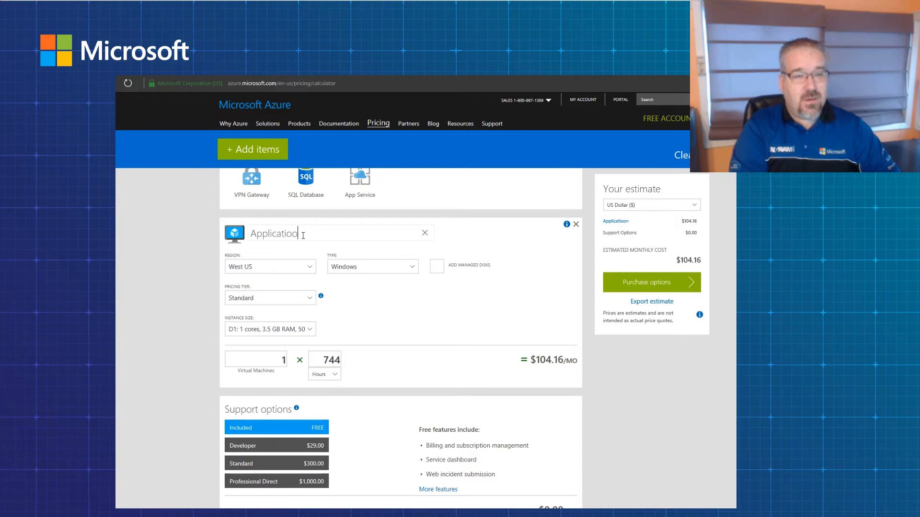
{"action": "type", "text": "server"}
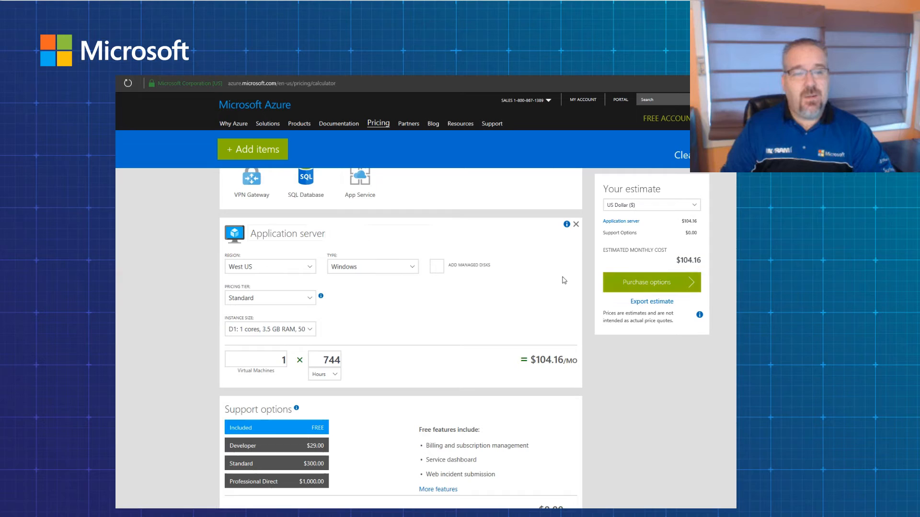
{"action": "mouse_move", "coordinate": [240, 258]}
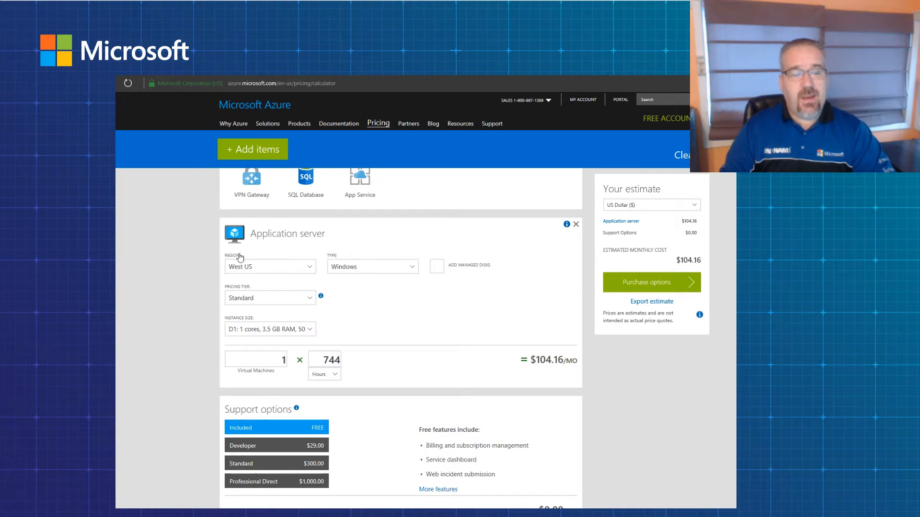
{"action": "left_click", "coordinate": [269, 266]}
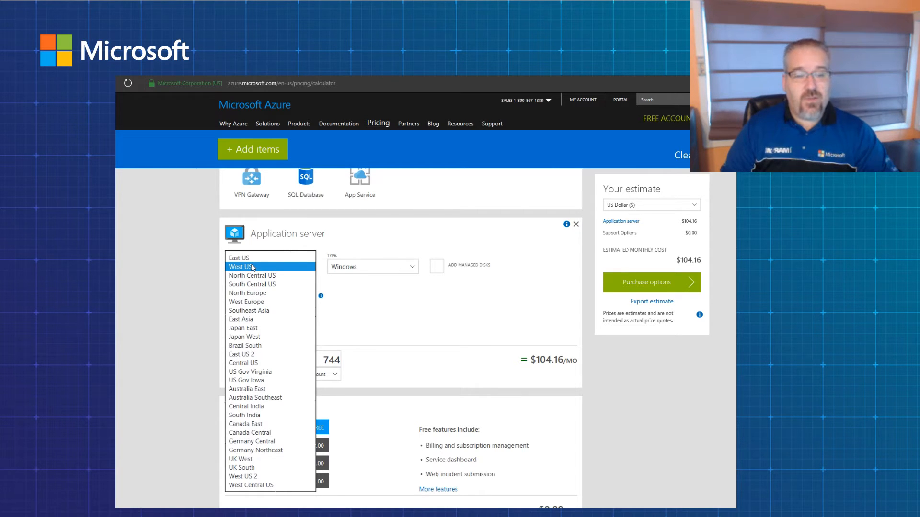
{"action": "mouse_move", "coordinate": [249, 367]}
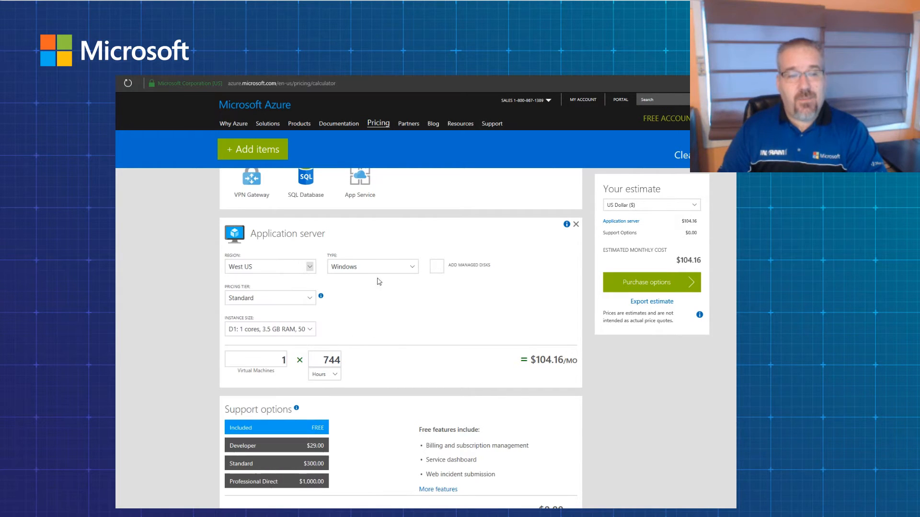
- Choose Windows as the operating system type in the TYPE dropdown
{"action": "left_click", "coordinate": [372, 266]}
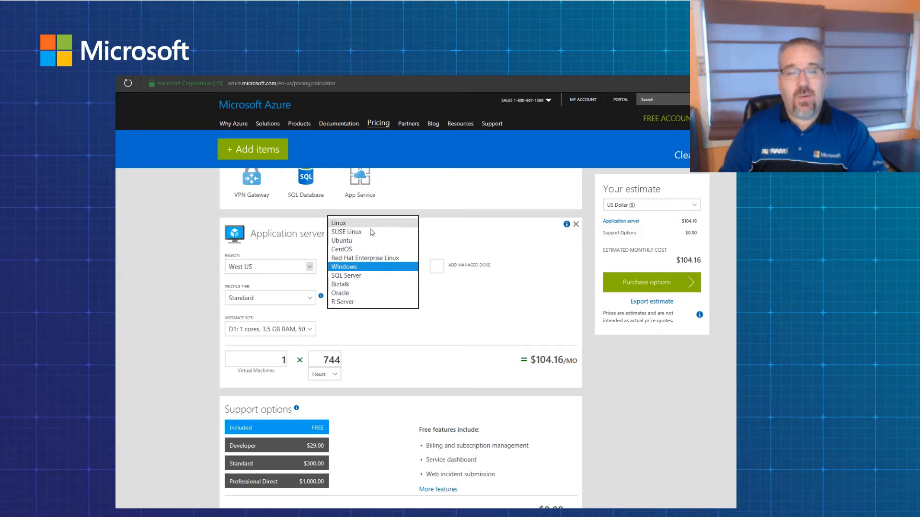
{"action": "mouse_move", "coordinate": [364, 271]}
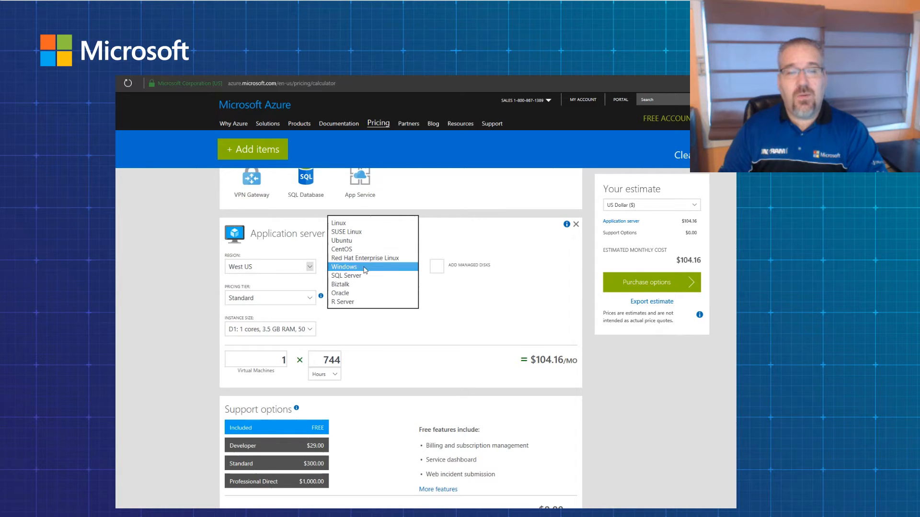
{"action": "mouse_move", "coordinate": [362, 276]}
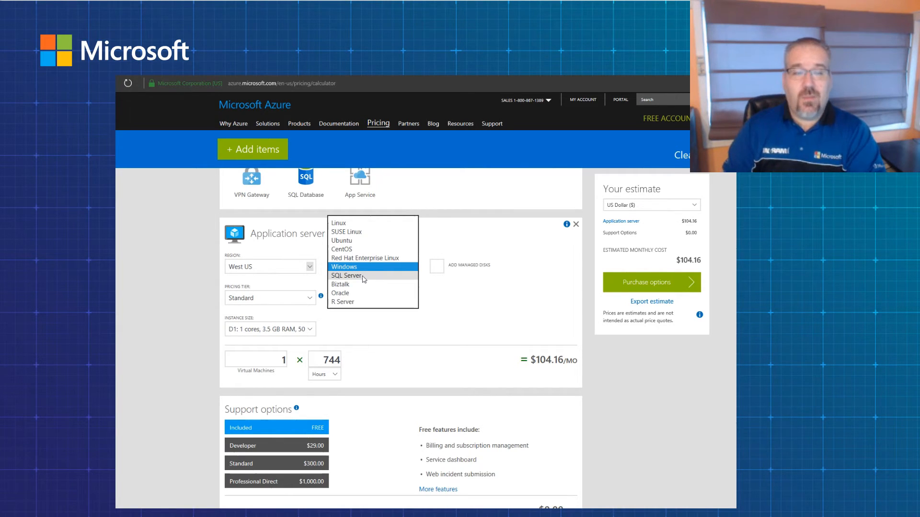
{"action": "left_click", "coordinate": [344, 266]}
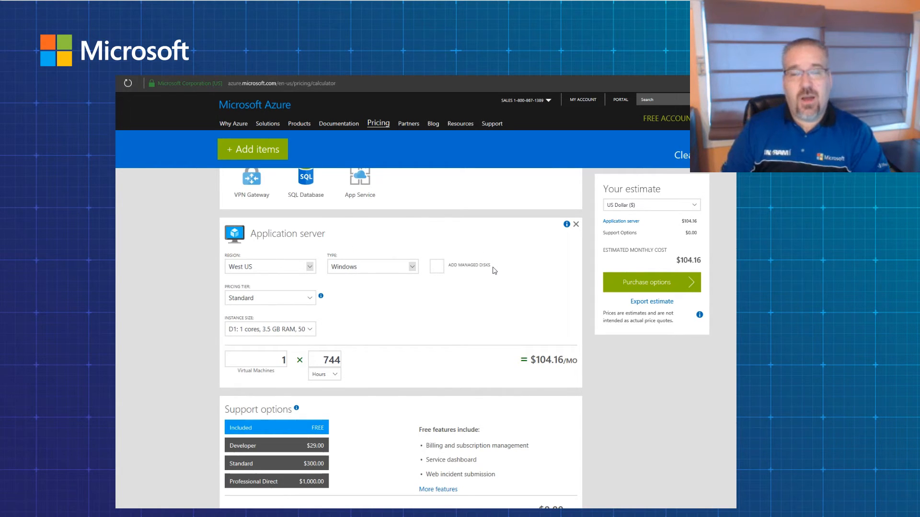
{"action": "mouse_move", "coordinate": [244, 295]}
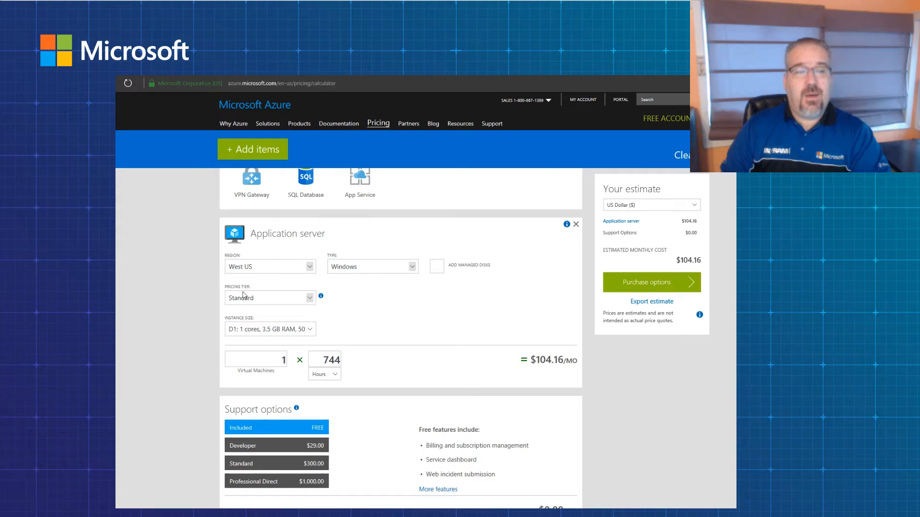
- Review the instance size list and keep D1 (1 core, 3.5 GB RAM)
{"action": "left_click", "coordinate": [269, 297]}
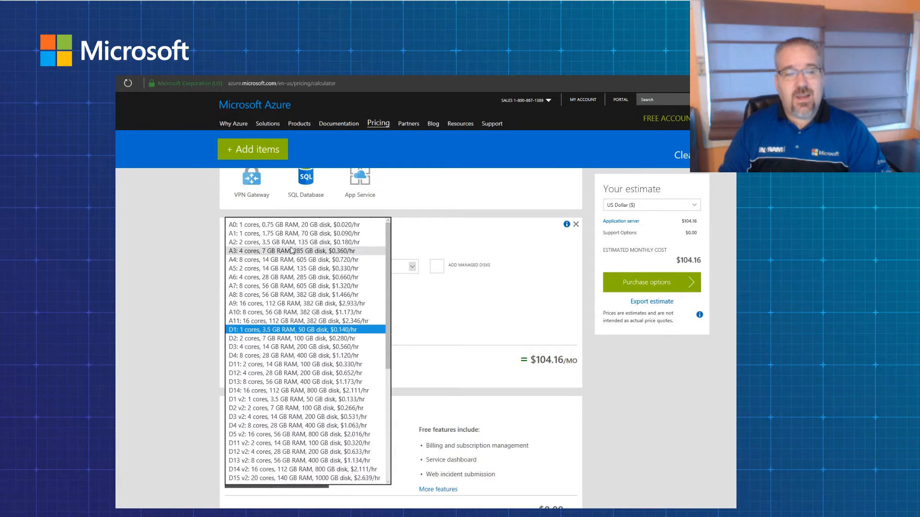
{"action": "mouse_move", "coordinate": [280, 286]}
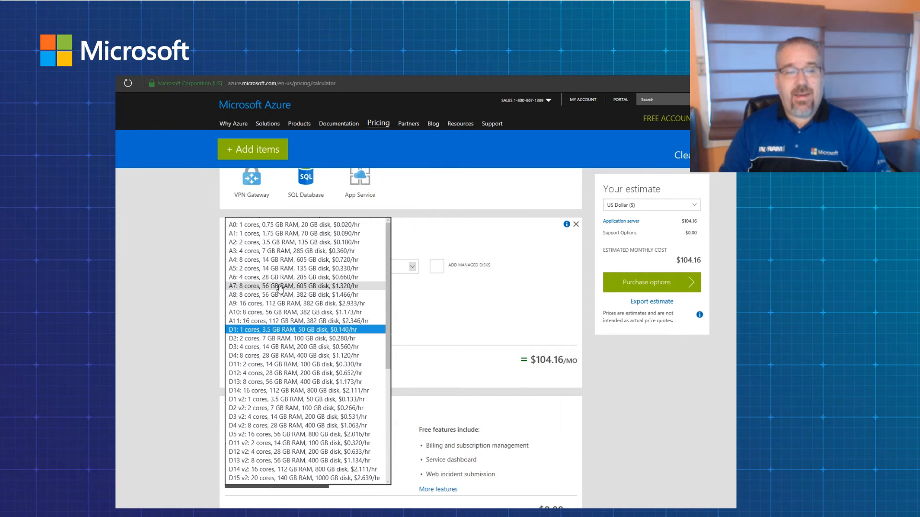
{"action": "mouse_move", "coordinate": [278, 260]}
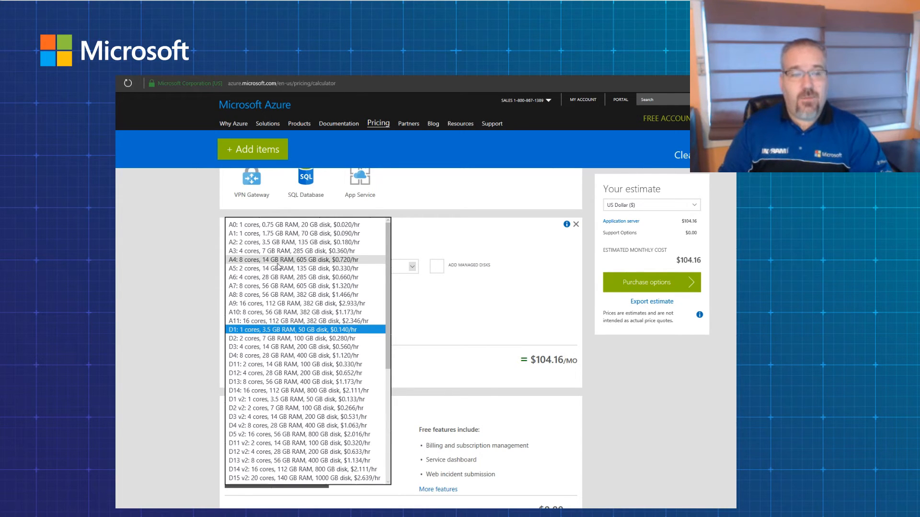
{"action": "left_click", "coordinate": [293, 329]}
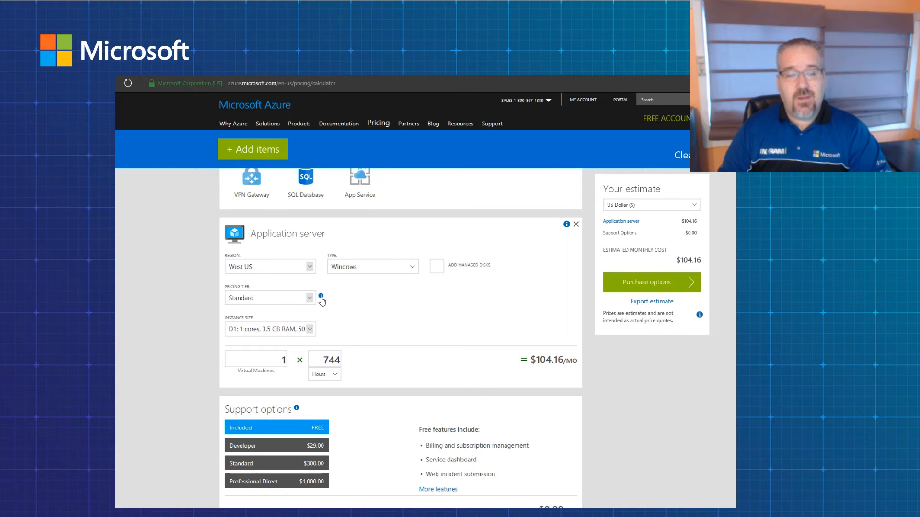
{"action": "mouse_move", "coordinate": [324, 300]}
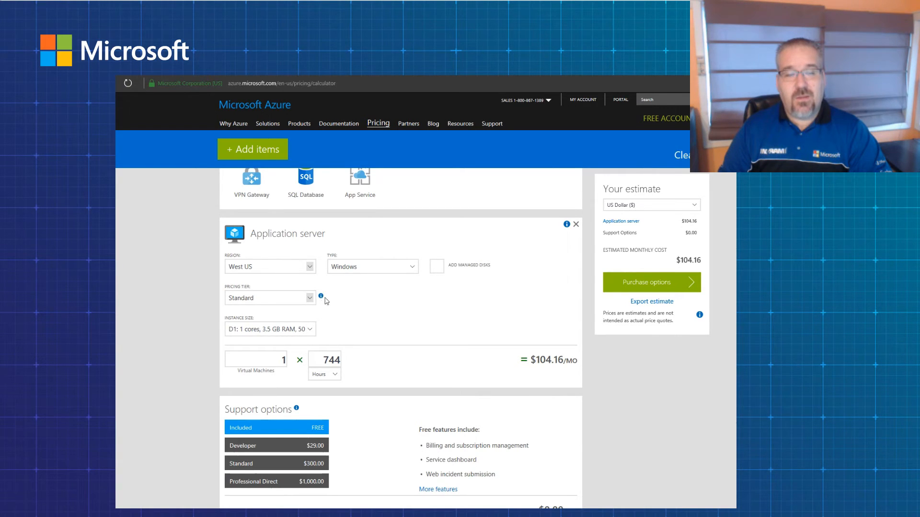
{"action": "mouse_move", "coordinate": [316, 345]}
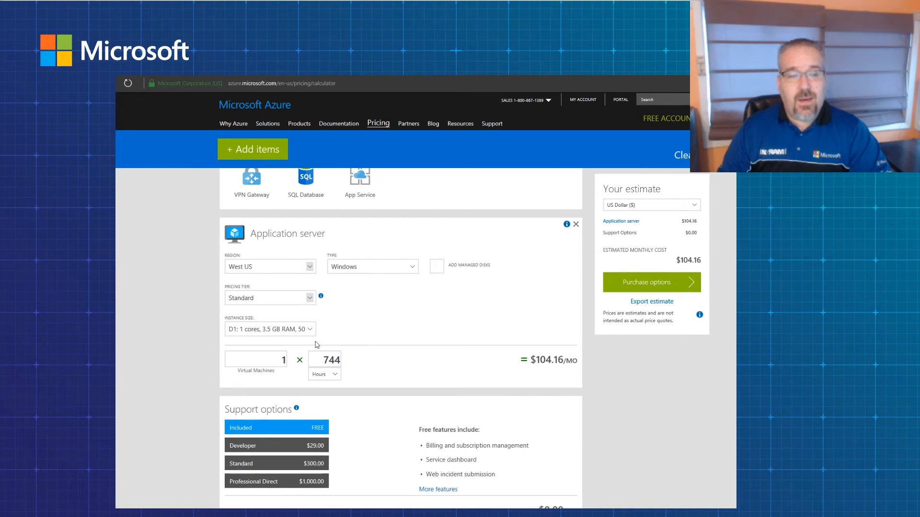
- Select the 744 monthly hours field, keeping the estimate at $104.16
{"action": "left_click", "coordinate": [255, 358]}
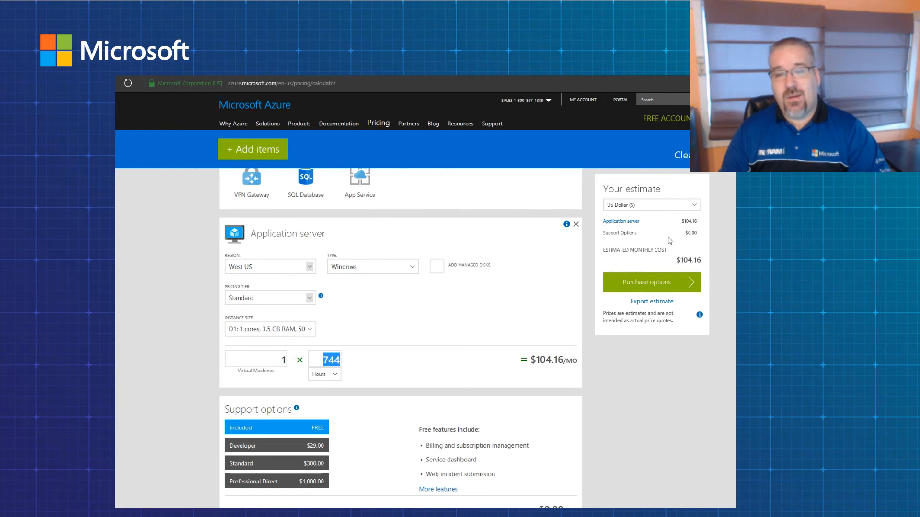
{"action": "mouse_move", "coordinate": [709, 226]}
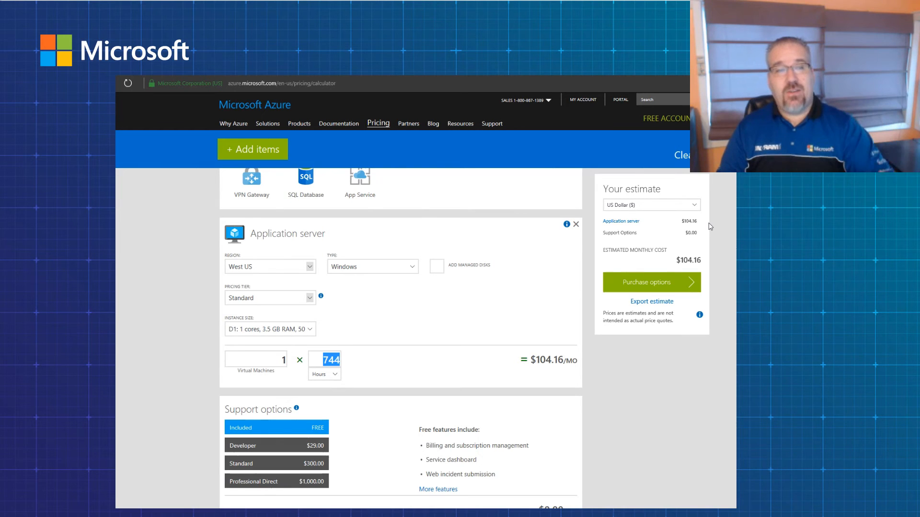
{"action": "left_click", "coordinate": [252, 149]}
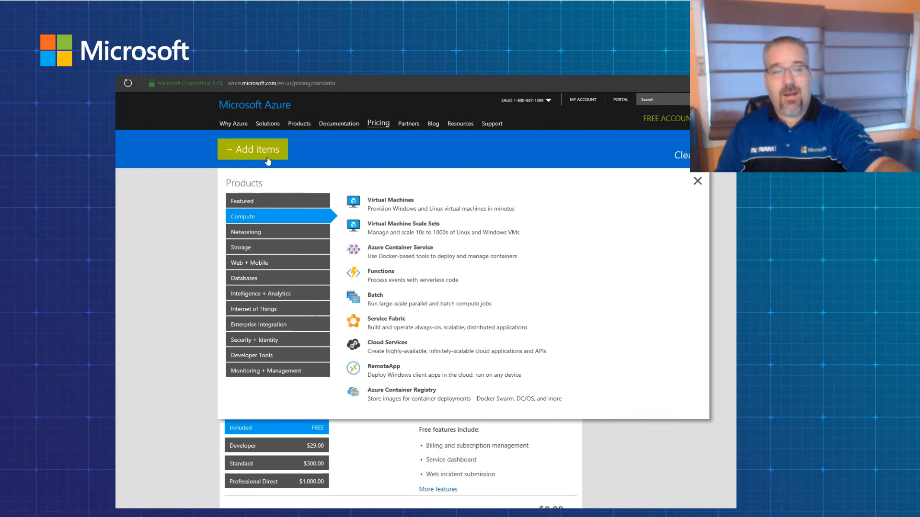
{"action": "mouse_move", "coordinate": [270, 252]}
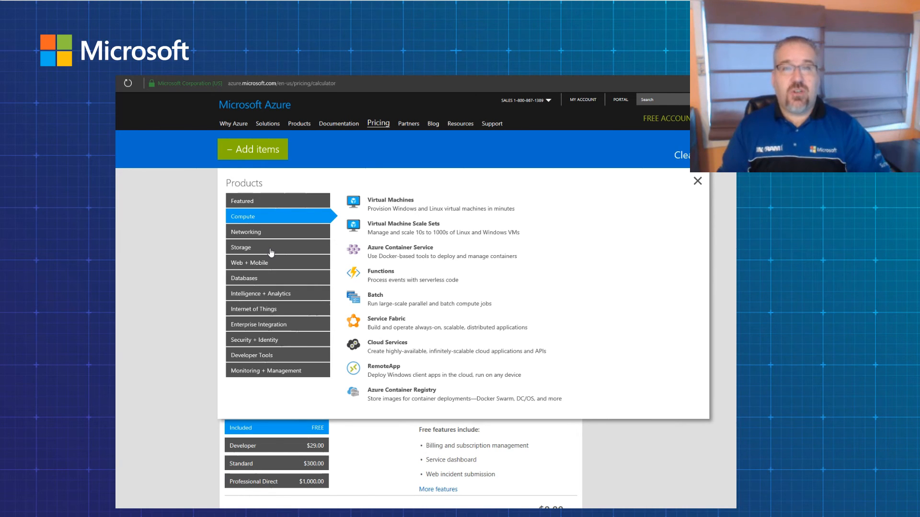
{"action": "mouse_move", "coordinate": [677, 234]}
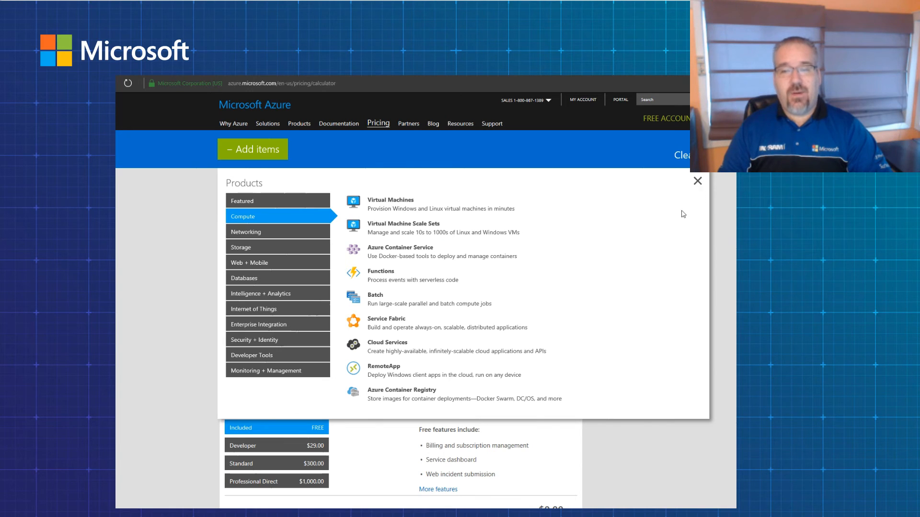
{"action": "left_click", "coordinate": [697, 181]}
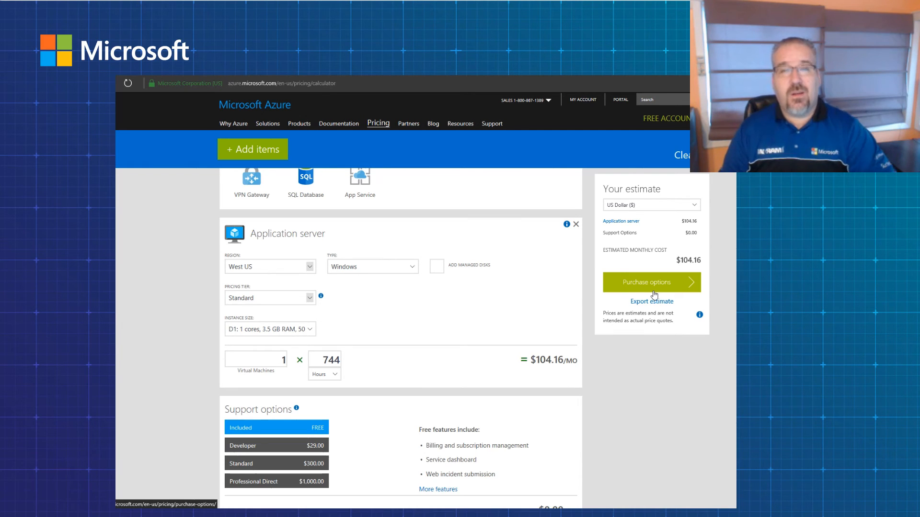
{"action": "mouse_move", "coordinate": [645, 308]}
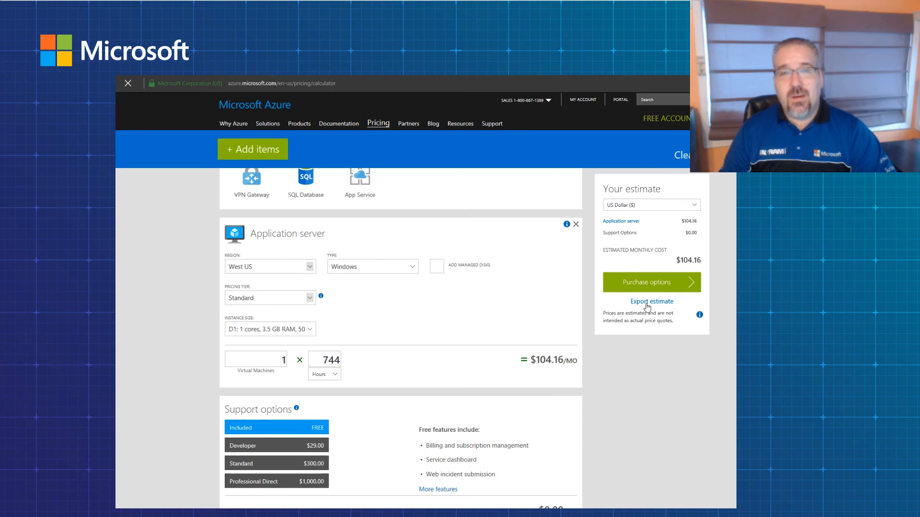
- Export the estimate via Export estimate, producing ExportedEstimate.xlsx for download
{"action": "left_click", "coordinate": [651, 301]}
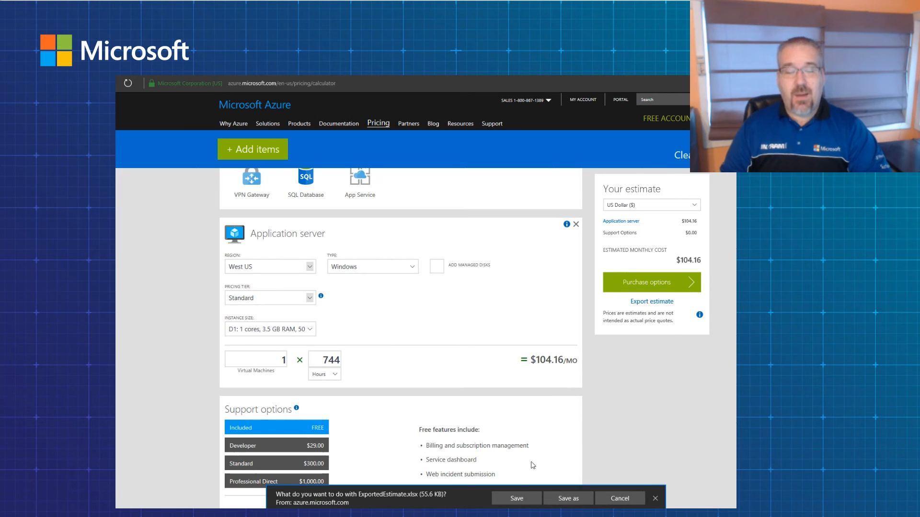